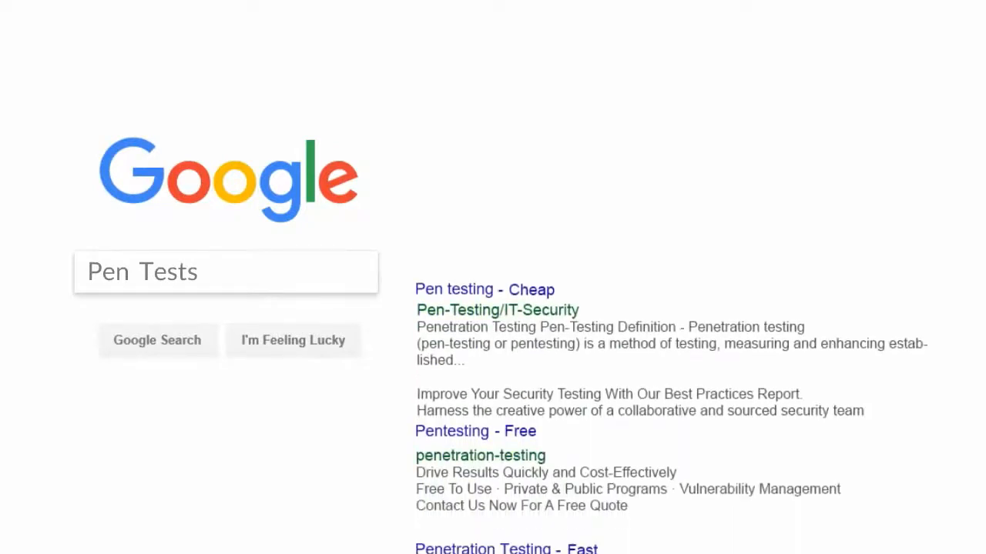
{"action": "scroll", "scroll_direction": "down", "scroll_amount": 3}
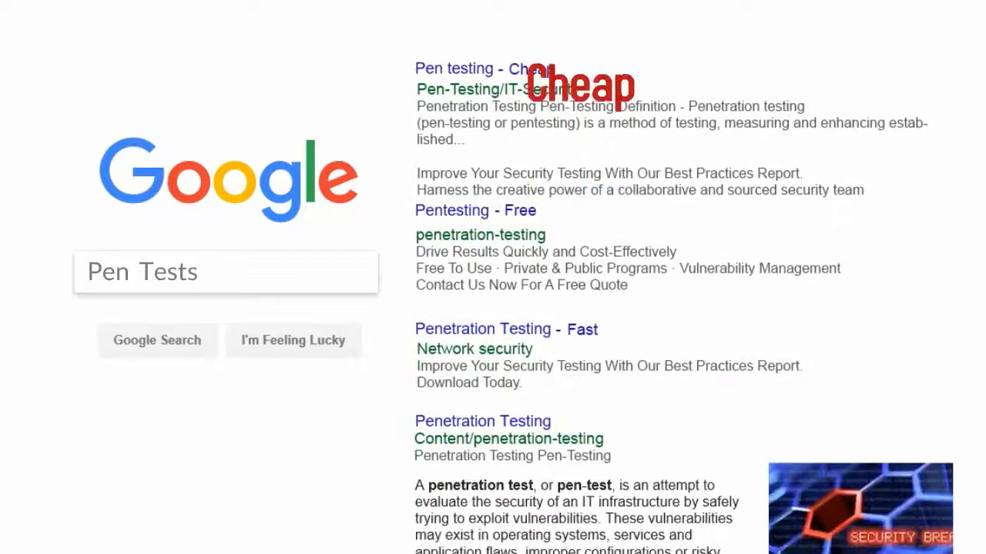
{"action": "scroll", "scroll_direction": "down", "scroll_amount": 3}
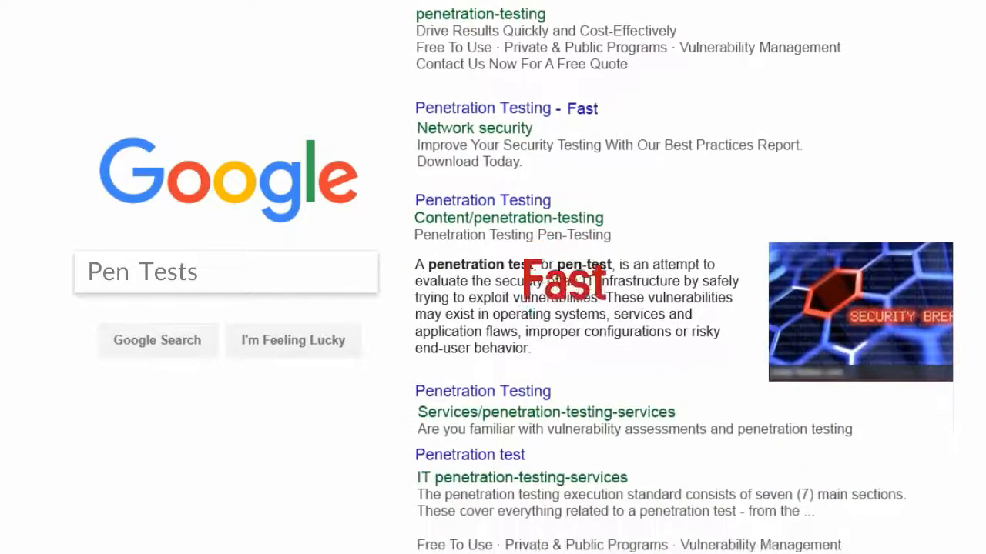
{"action": "scroll", "scroll_direction": "down", "scroll_amount": 3}
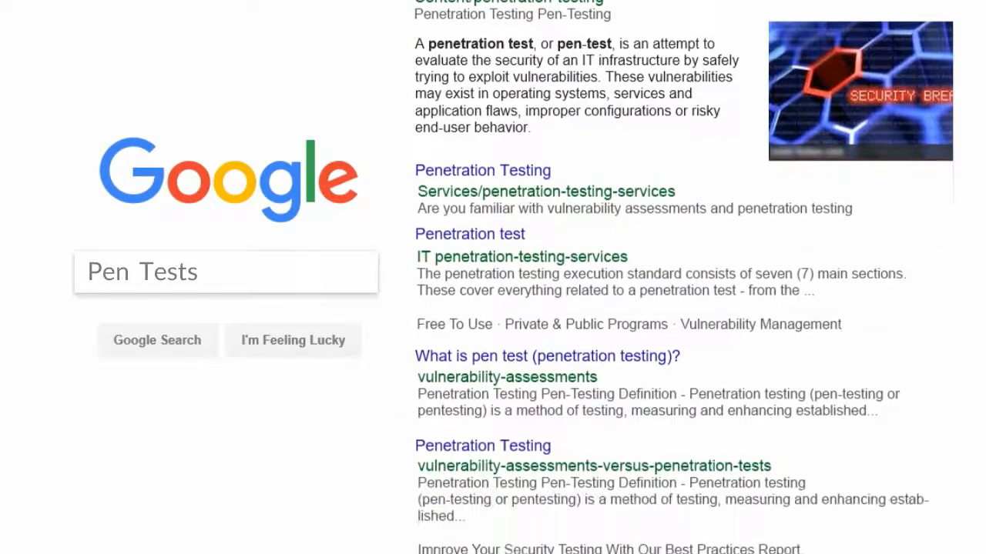
{"action": "scroll", "scroll_direction": "down", "scroll_amount": 3}
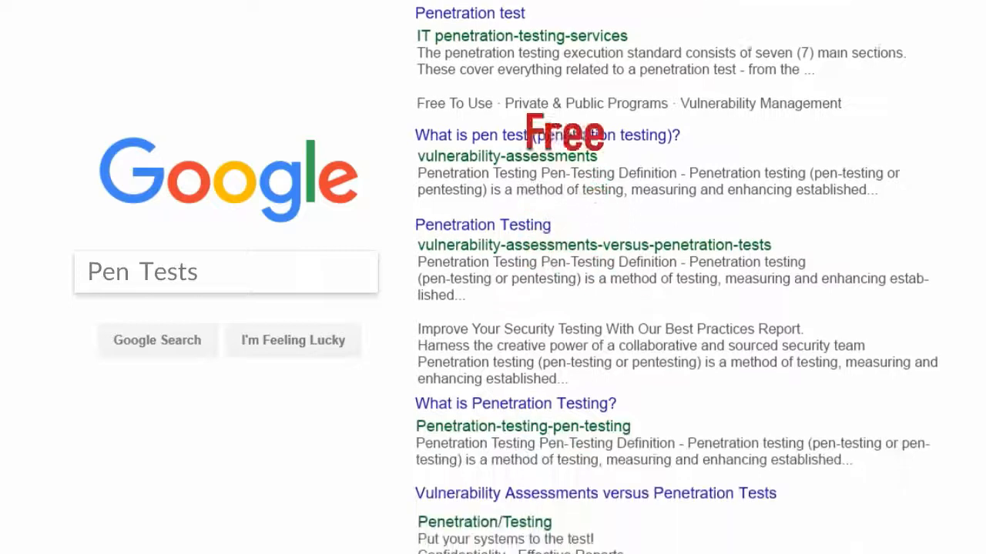
{"action": "scroll", "scroll_direction": "down", "scroll_amount": 3}
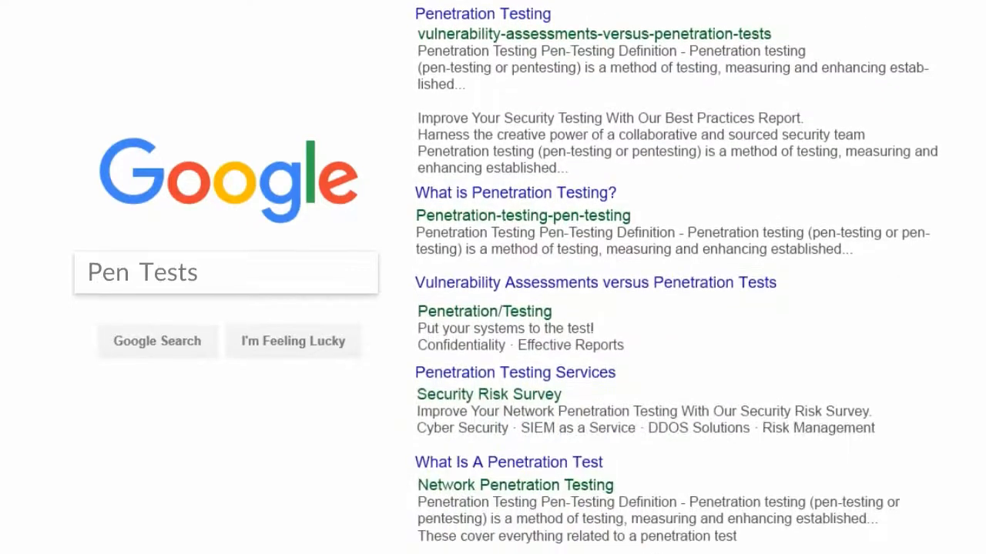